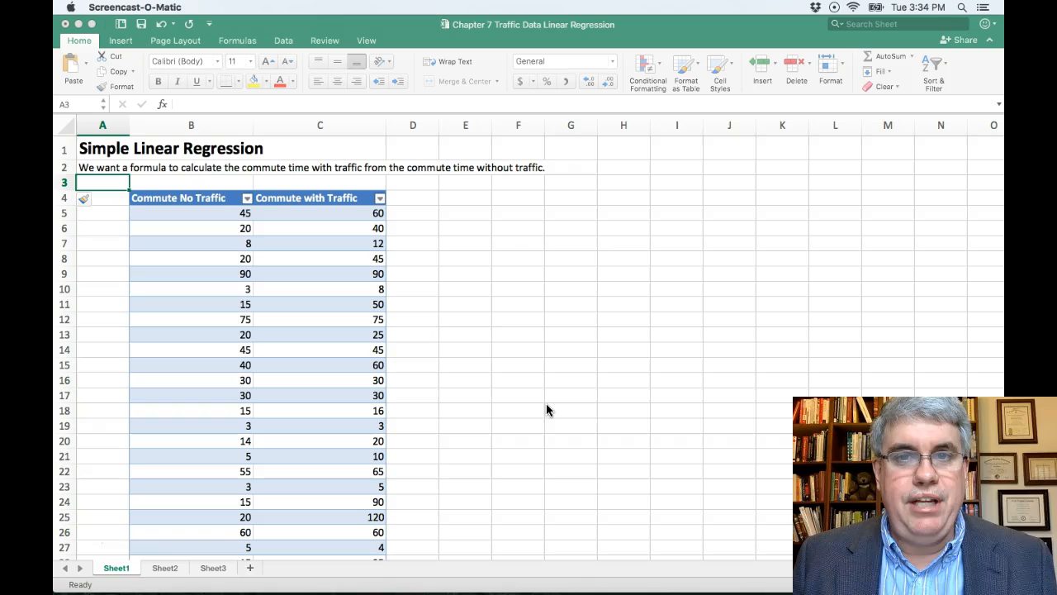
mouse_move(553, 405)
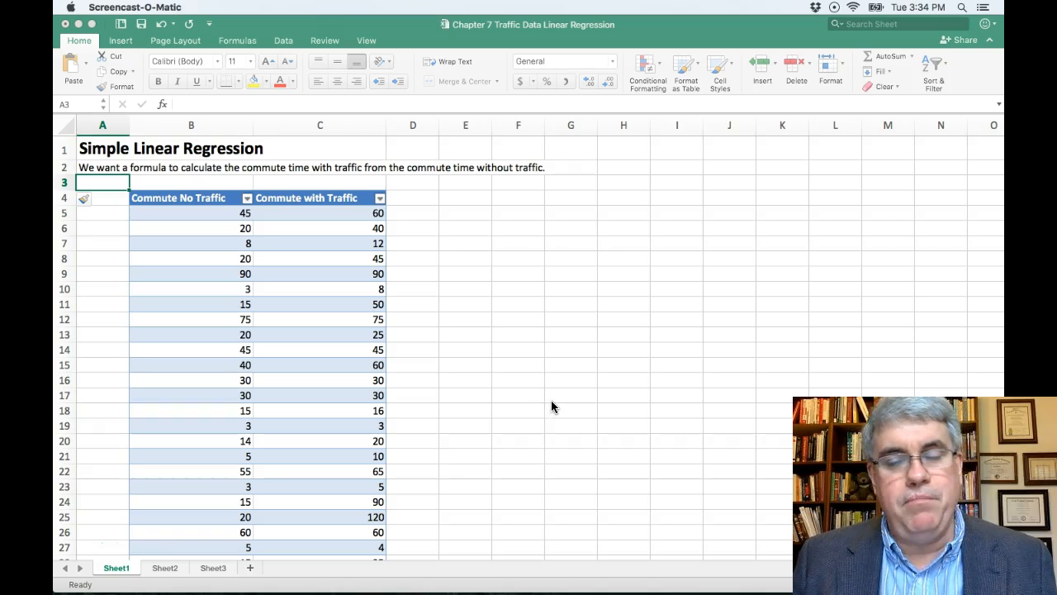
mouse_move(549, 404)
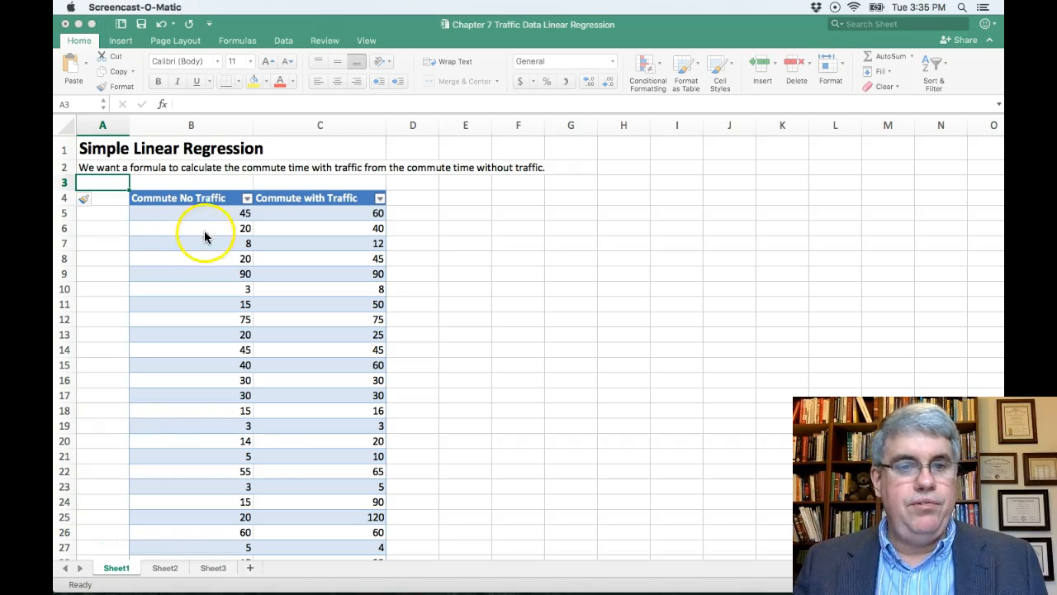
mouse_move(322, 303)
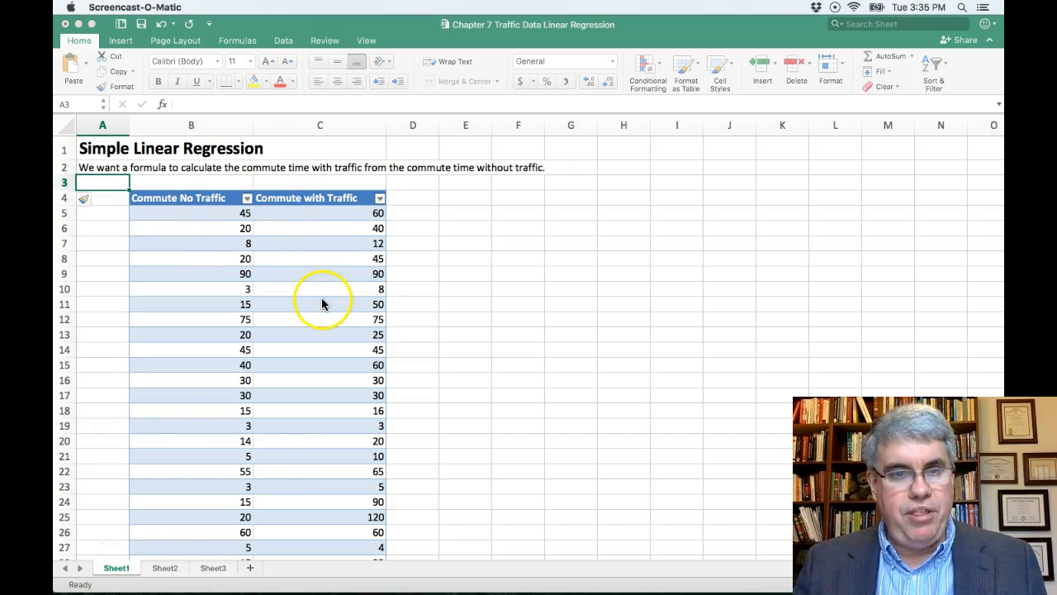
mouse_move(174, 260)
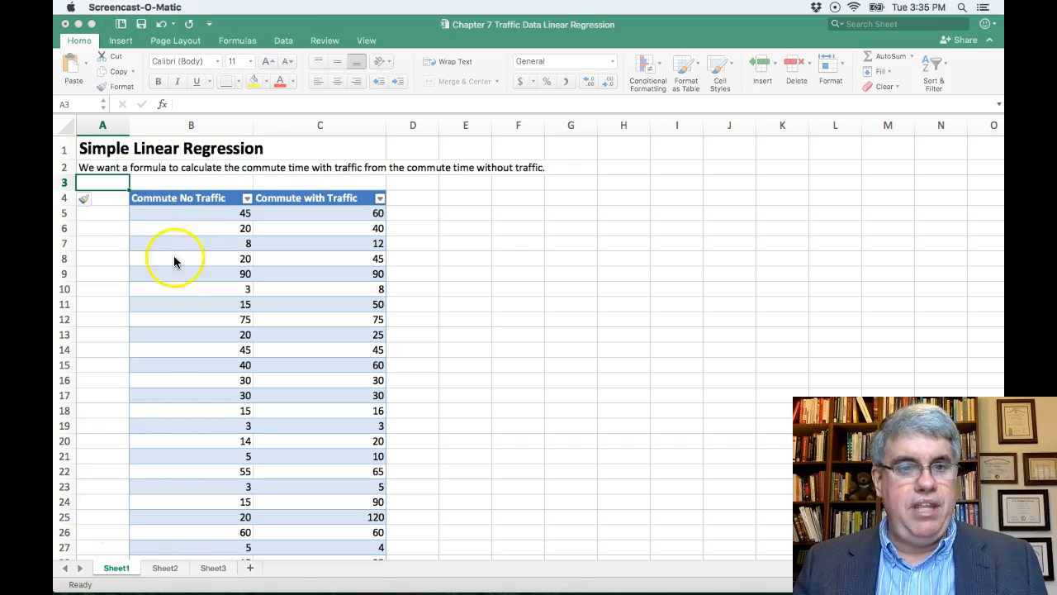
mouse_move(301, 285)
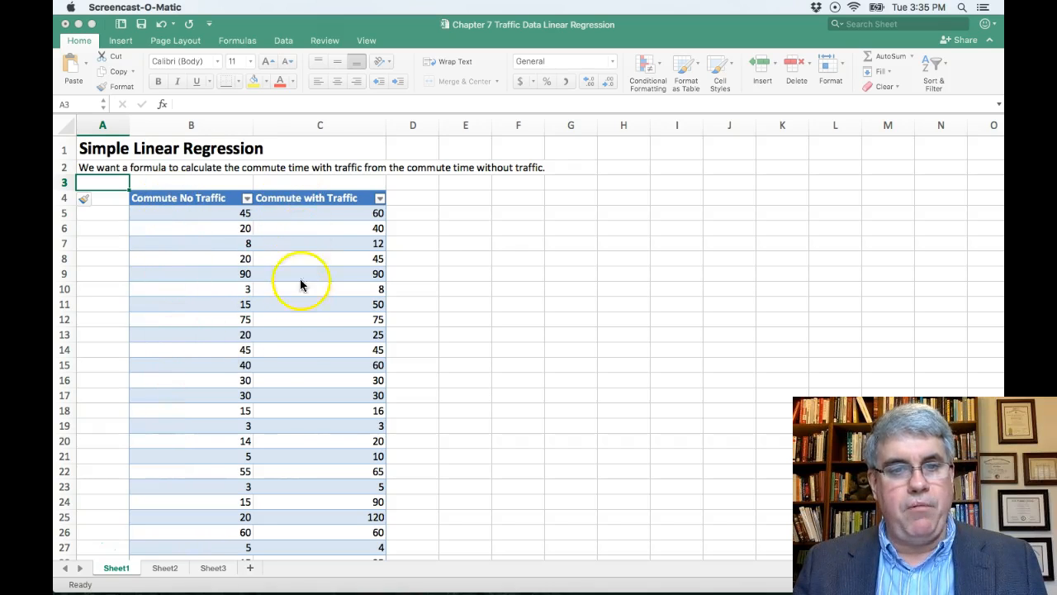
mouse_move(317, 434)
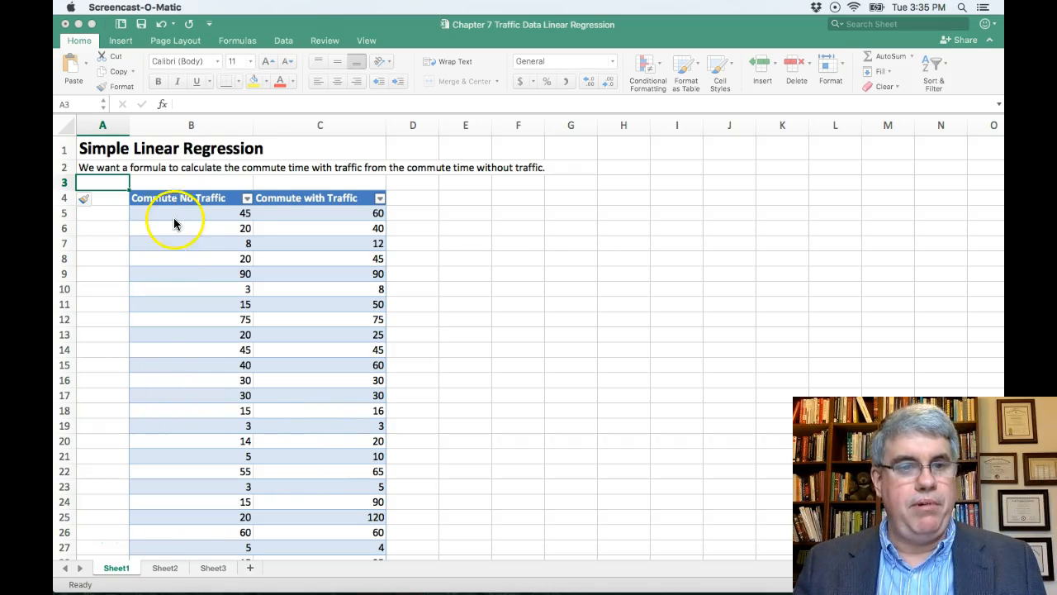
mouse_move(181, 394)
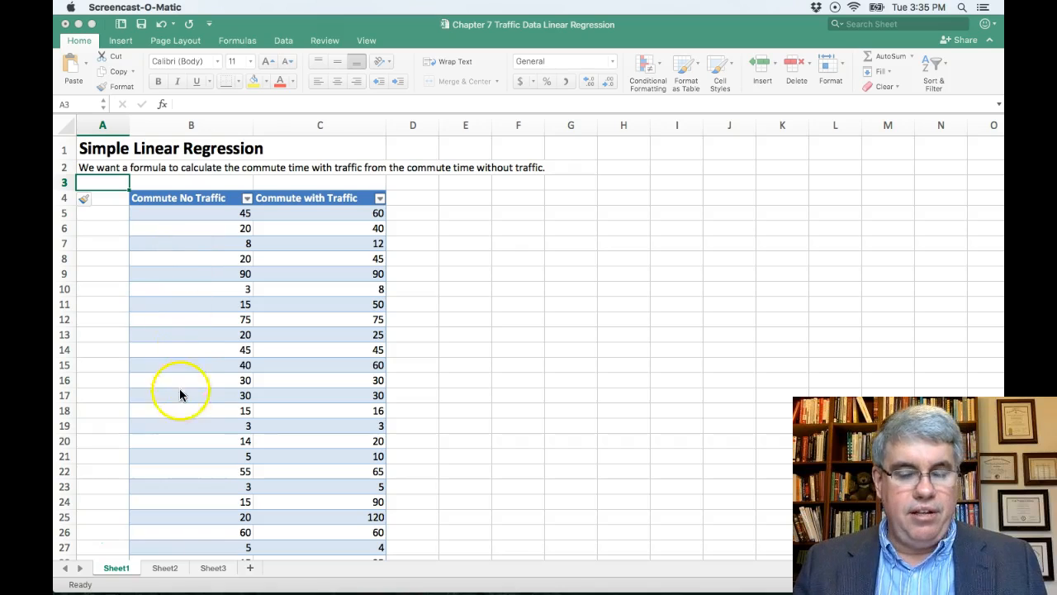
mouse_move(312, 429)
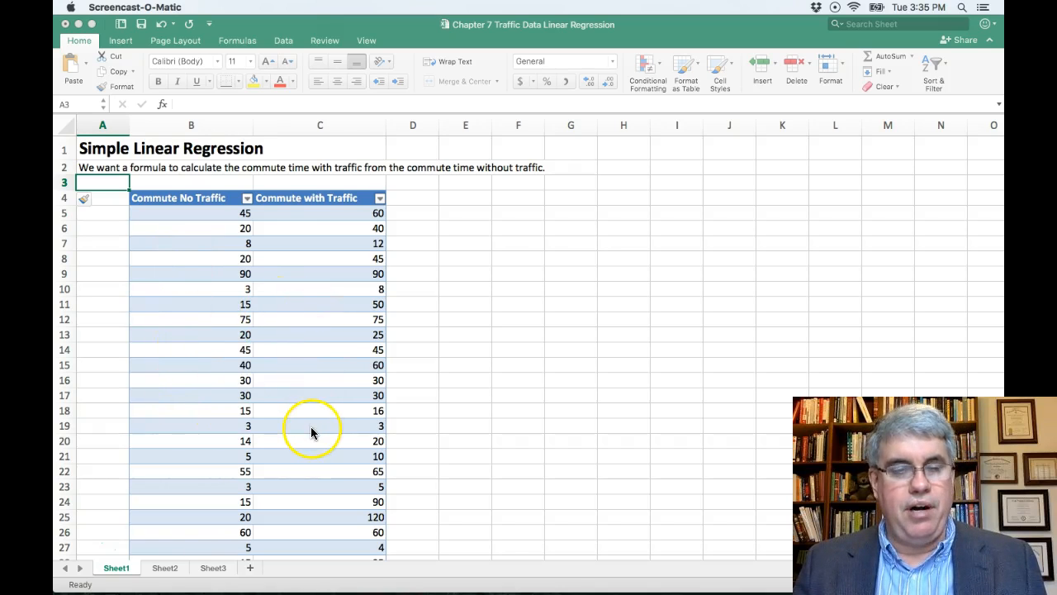
mouse_move(173, 221)
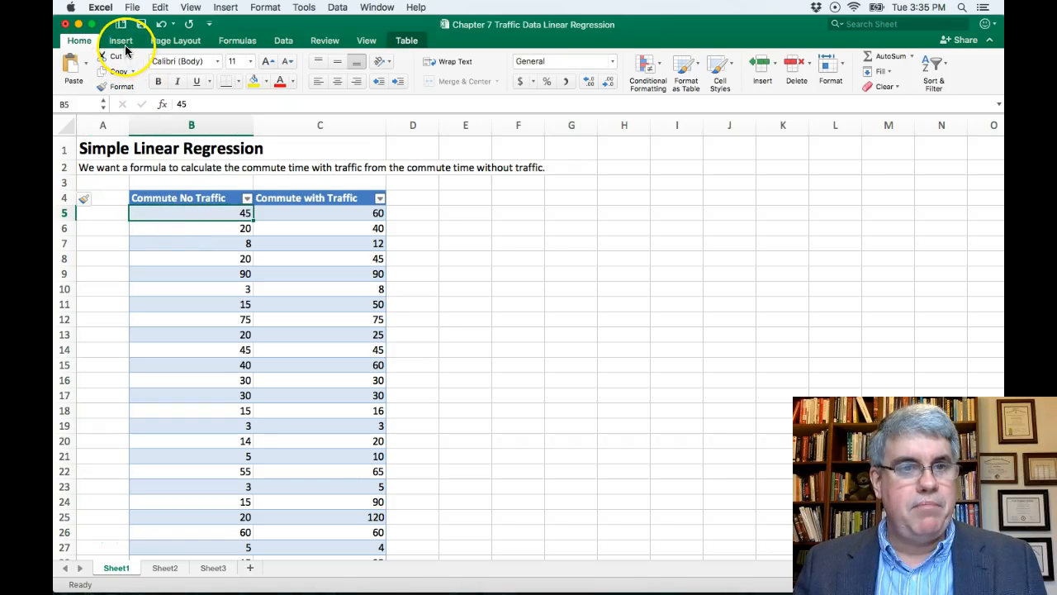
Insert a basic scatter chart of commute time with traffic against commute time without traffic
left_click(121, 39)
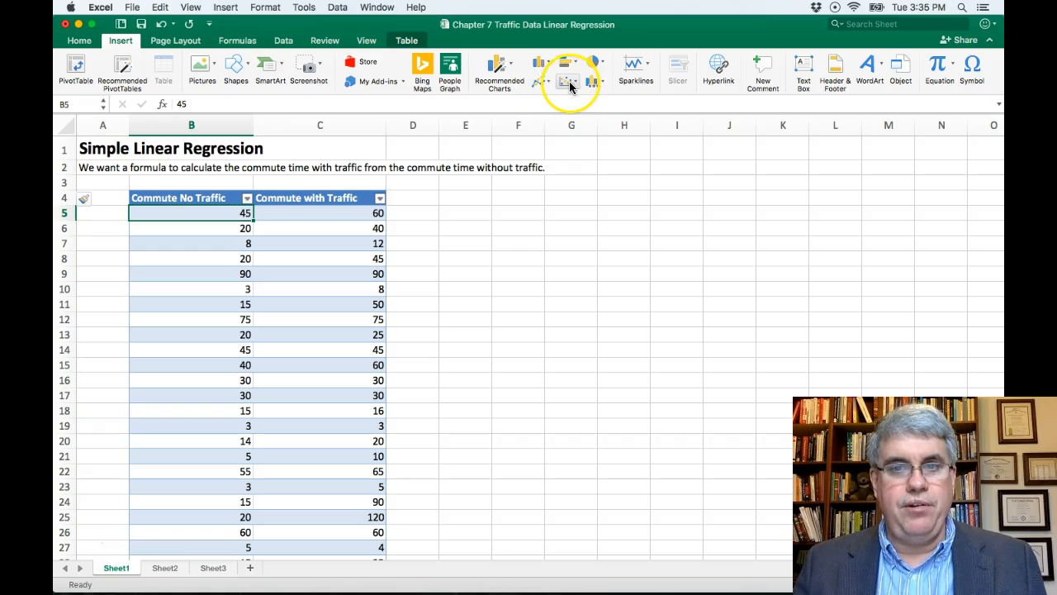
left_click(567, 71)
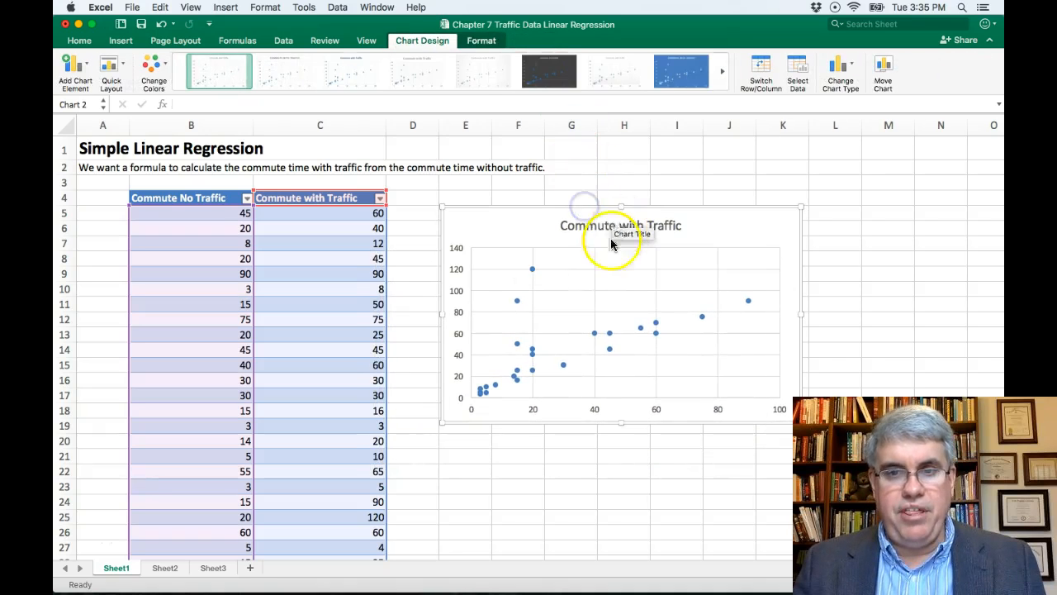
mouse_move(628, 417)
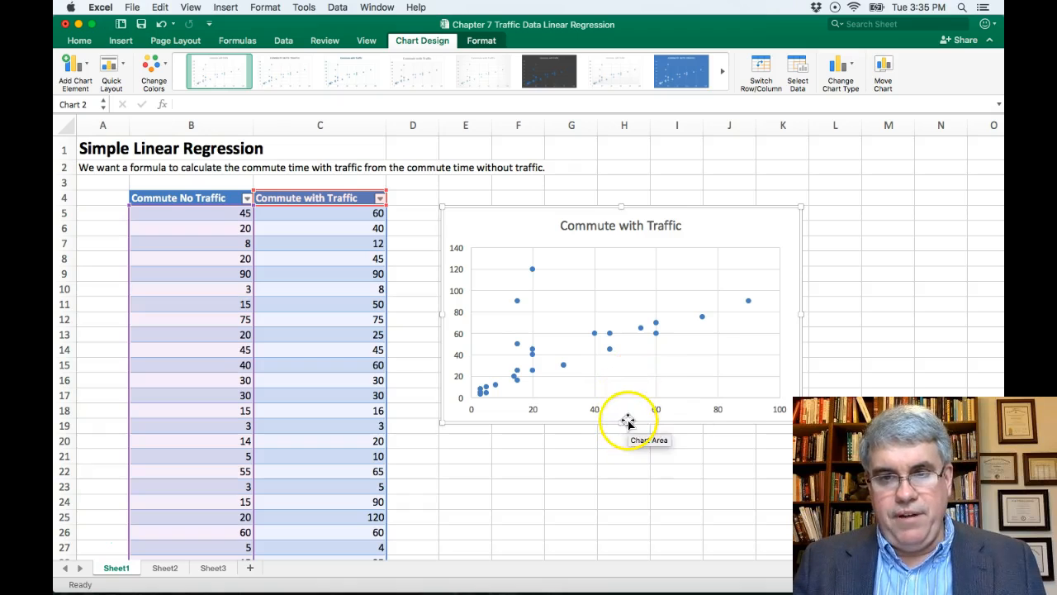
mouse_move(611, 424)
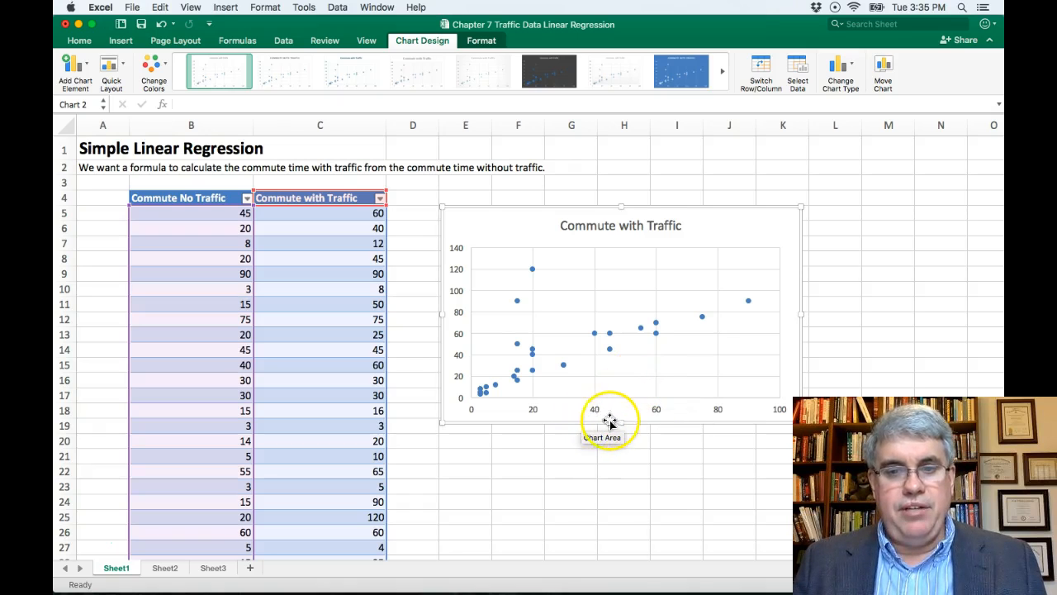
mouse_move(764, 338)
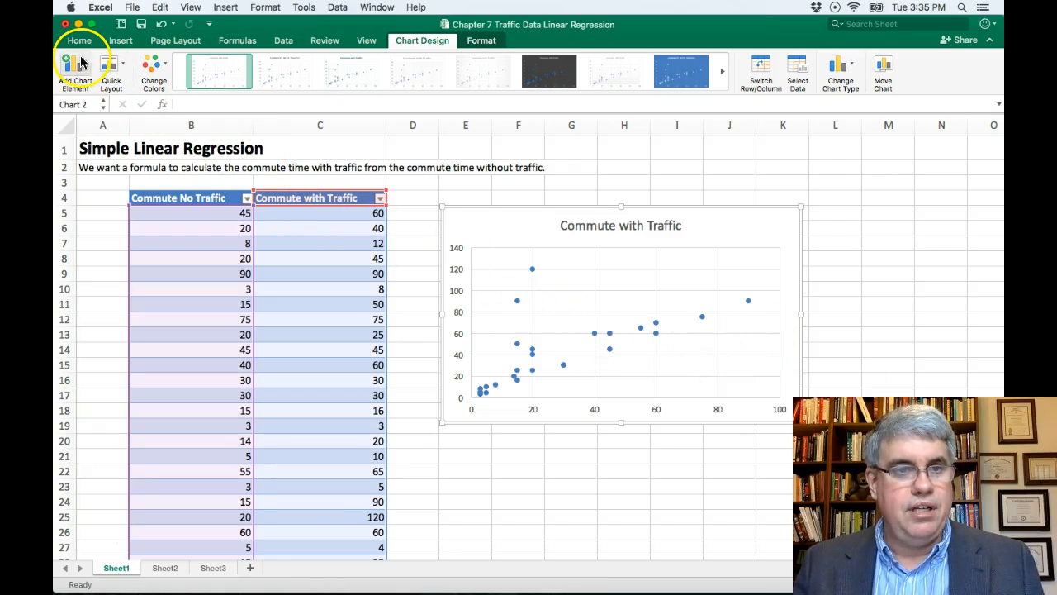
Add axis titles 'Commute Time with No Traffic' (horizontal) and 'Commute Time with Traffic' (vertical)
left_click(75, 67)
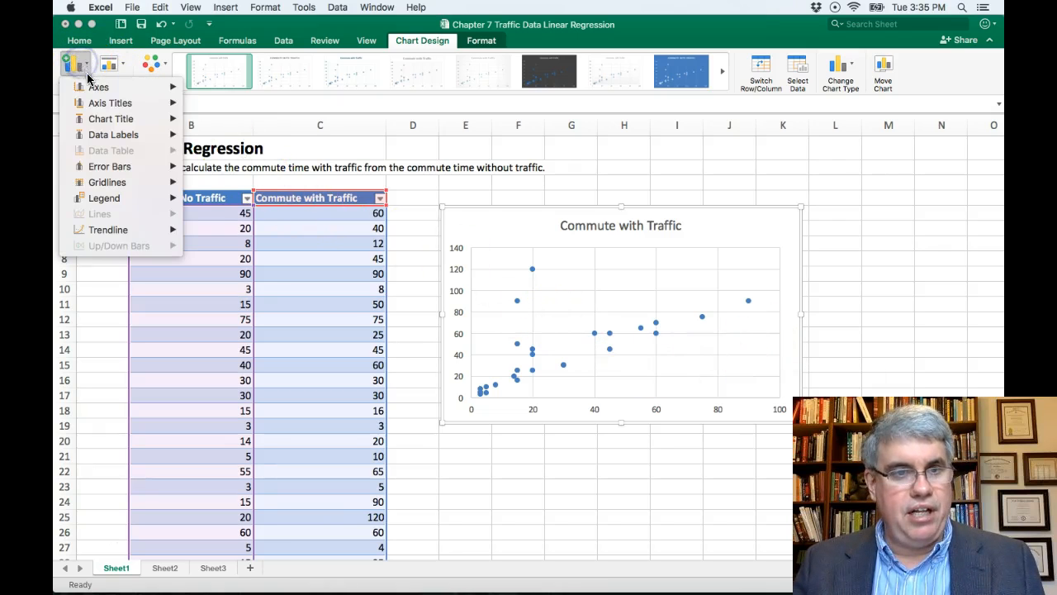
left_click(109, 102)
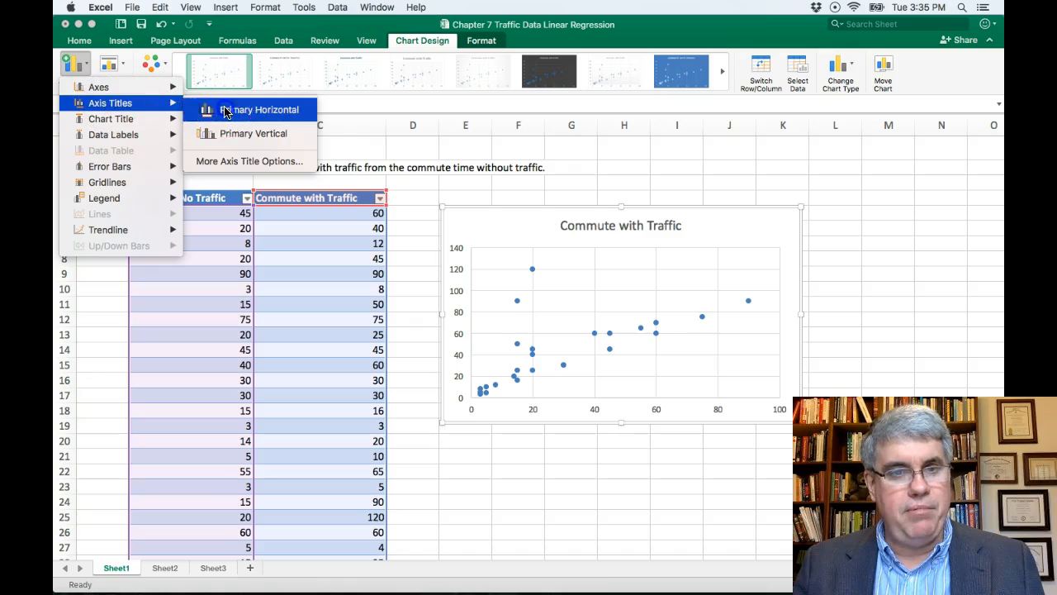
left_click(253, 109)
type("Commute Time with No Traffic")
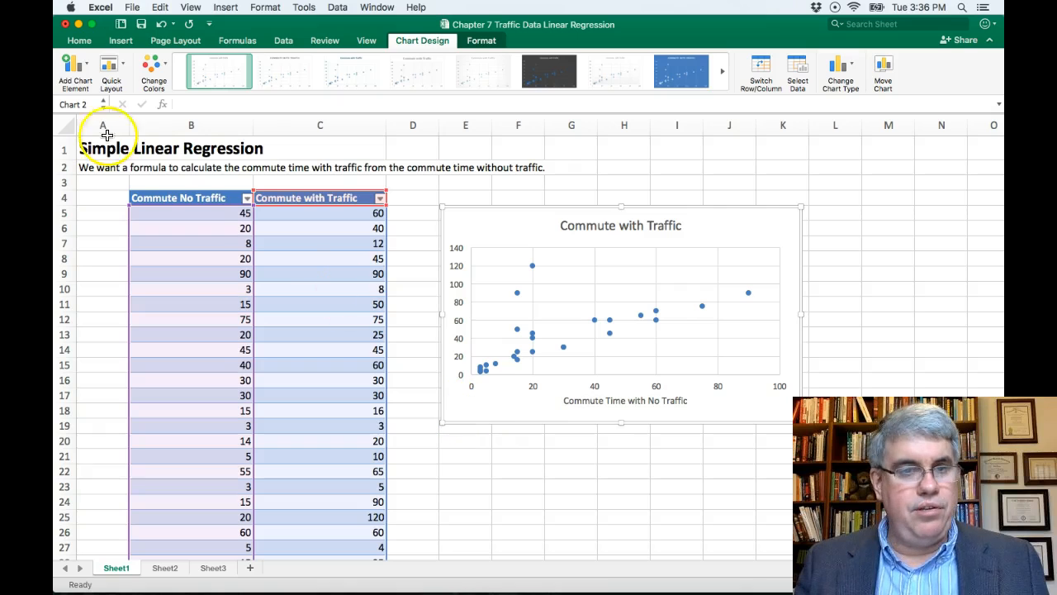
left_click(74, 68)
type("Commute Time with Traffi")
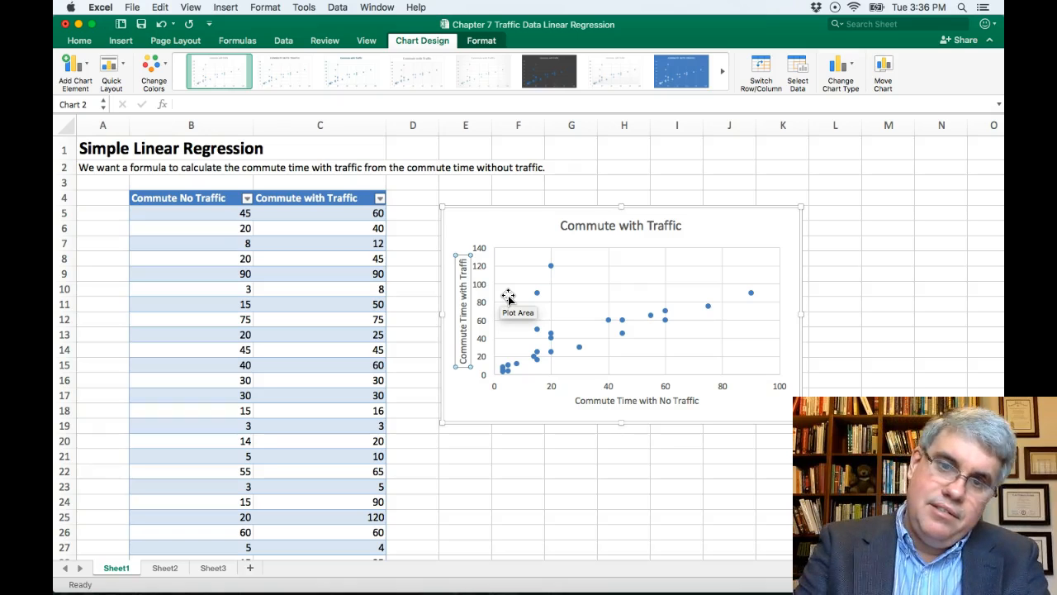
mouse_move(500, 405)
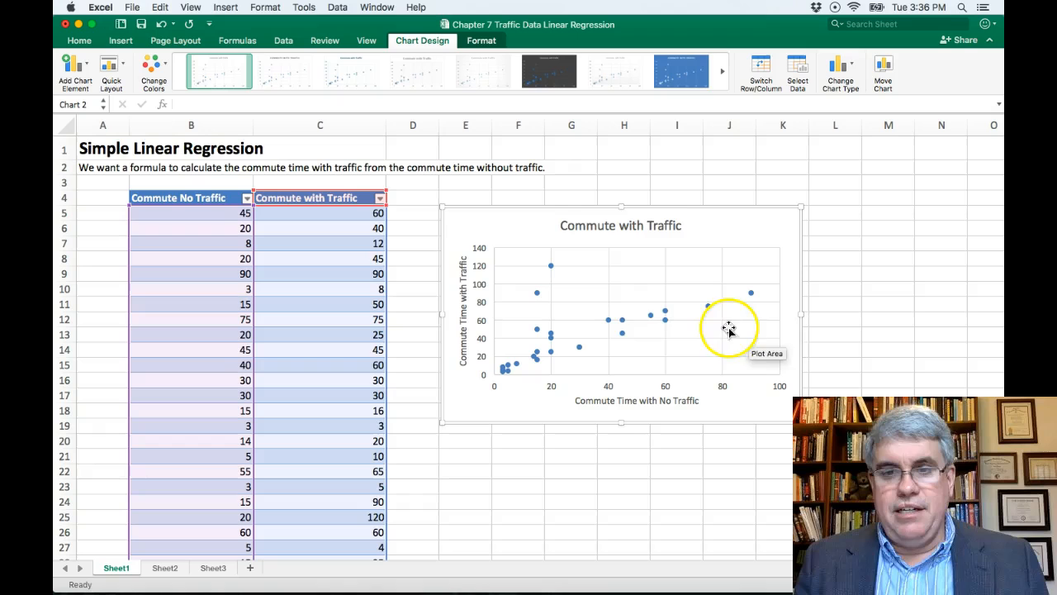
mouse_move(676, 362)
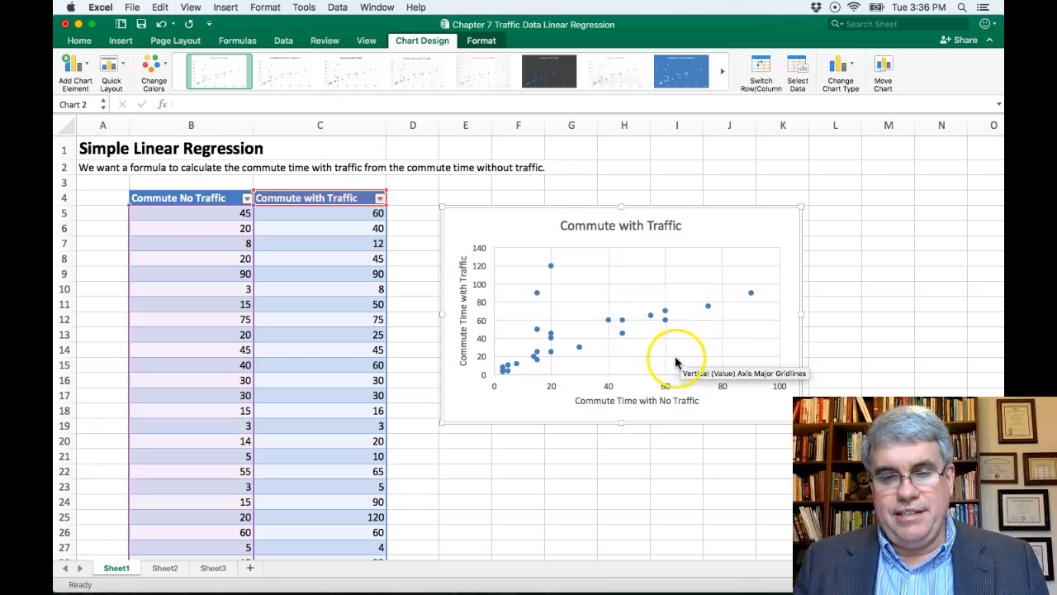
mouse_move(659, 366)
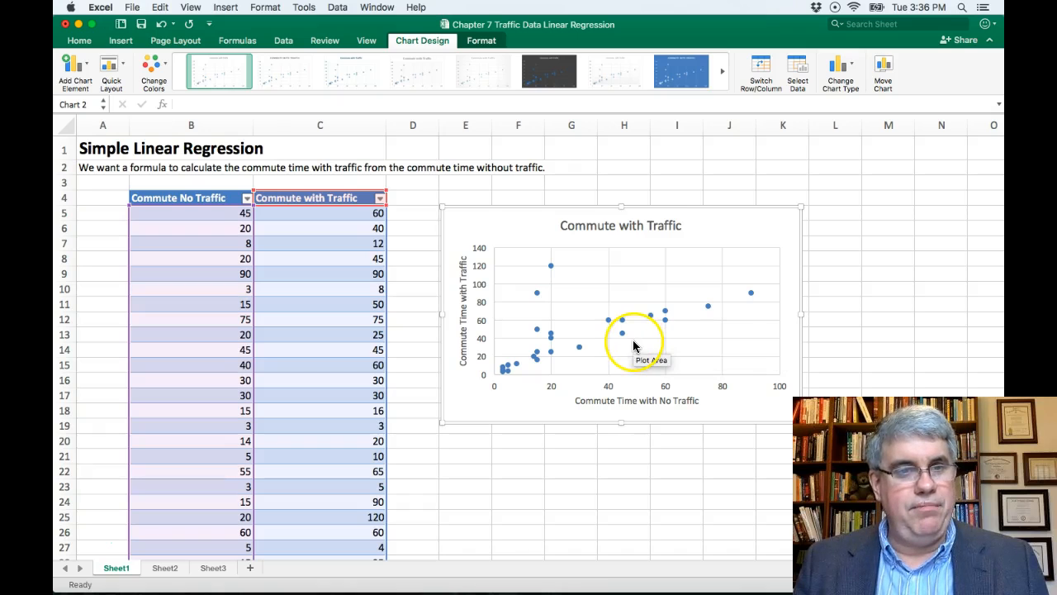
Add a linear trendline showing y = 0.8379x + 18.489 and R² = 0.41718 on the chart
left_click(74, 70)
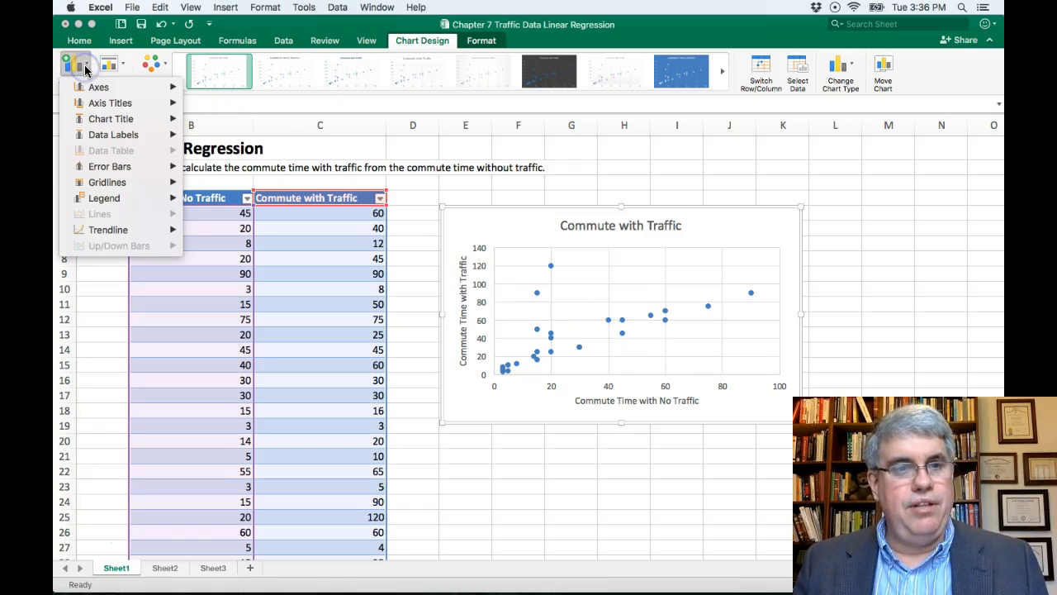
left_click(109, 229)
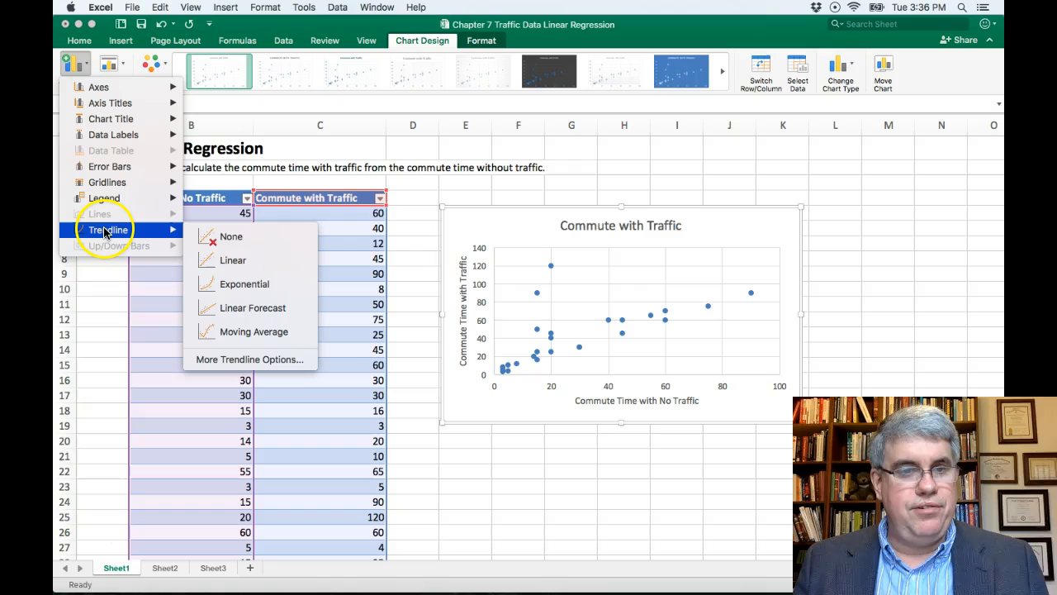
mouse_move(252, 307)
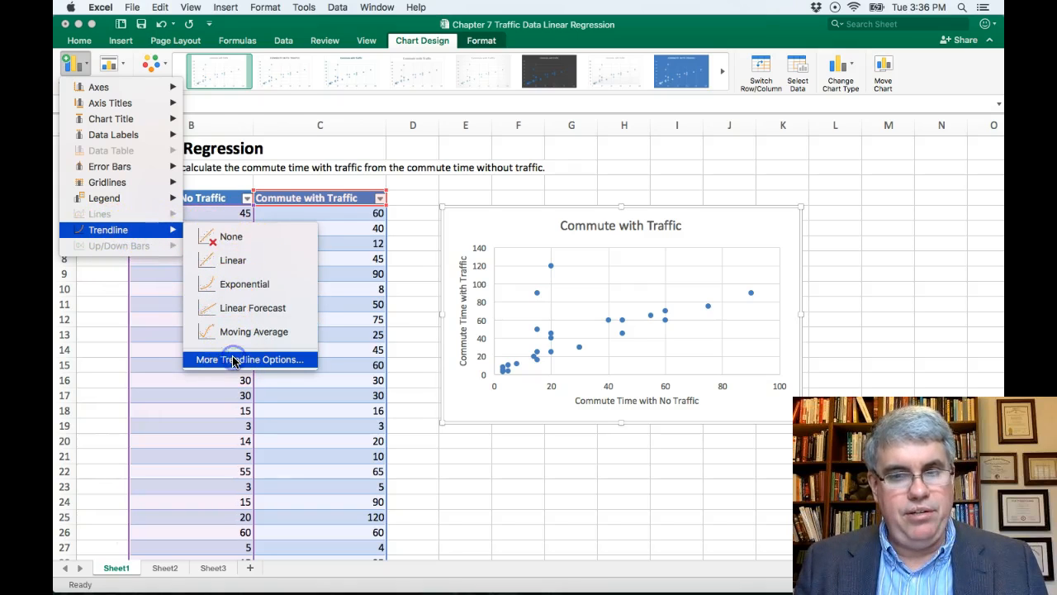
left_click(250, 359)
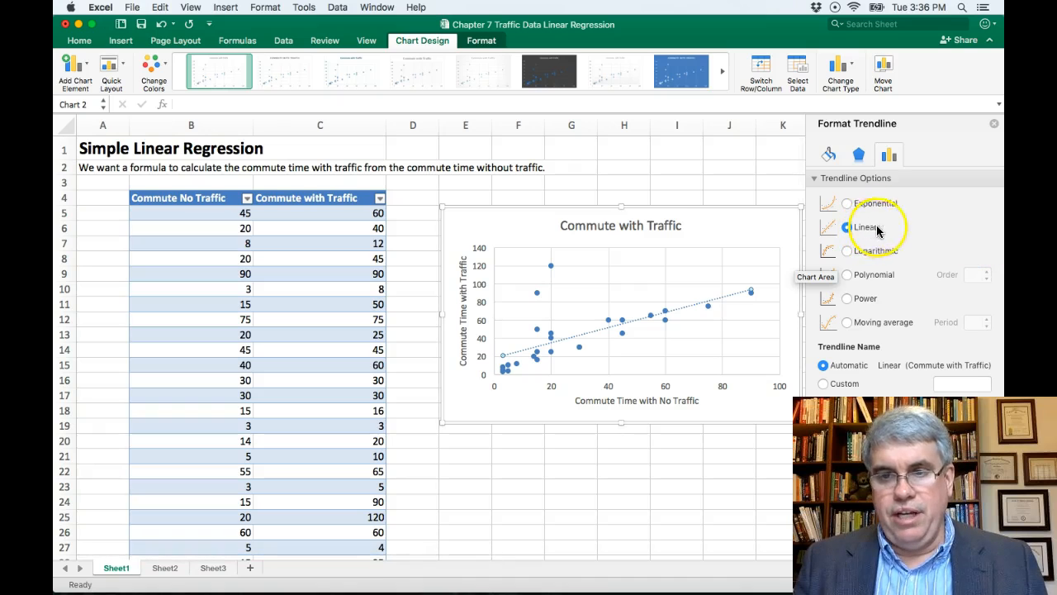
left_click(846, 227)
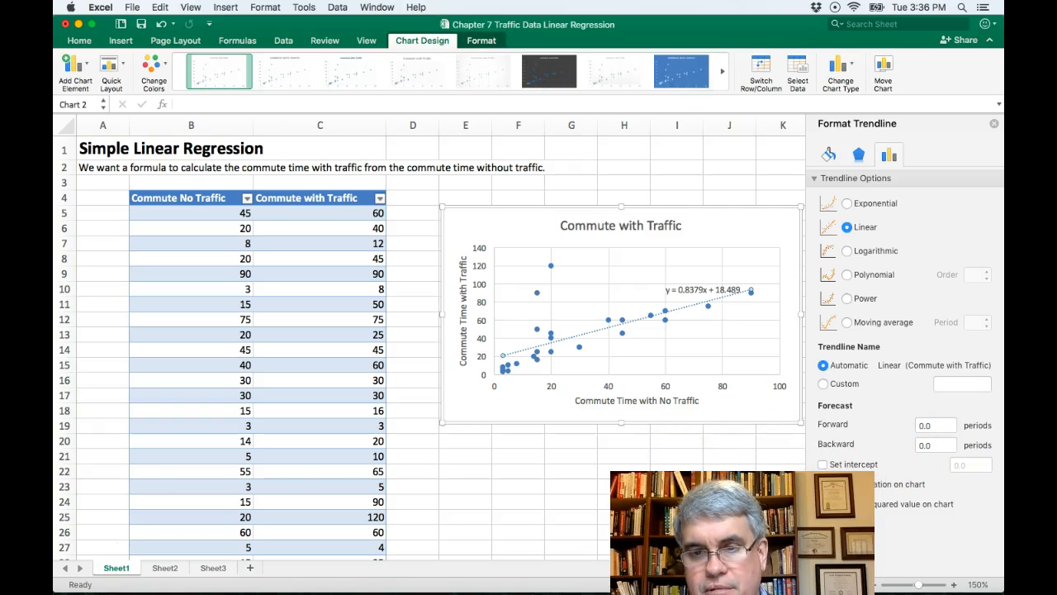
left_click(823, 504)
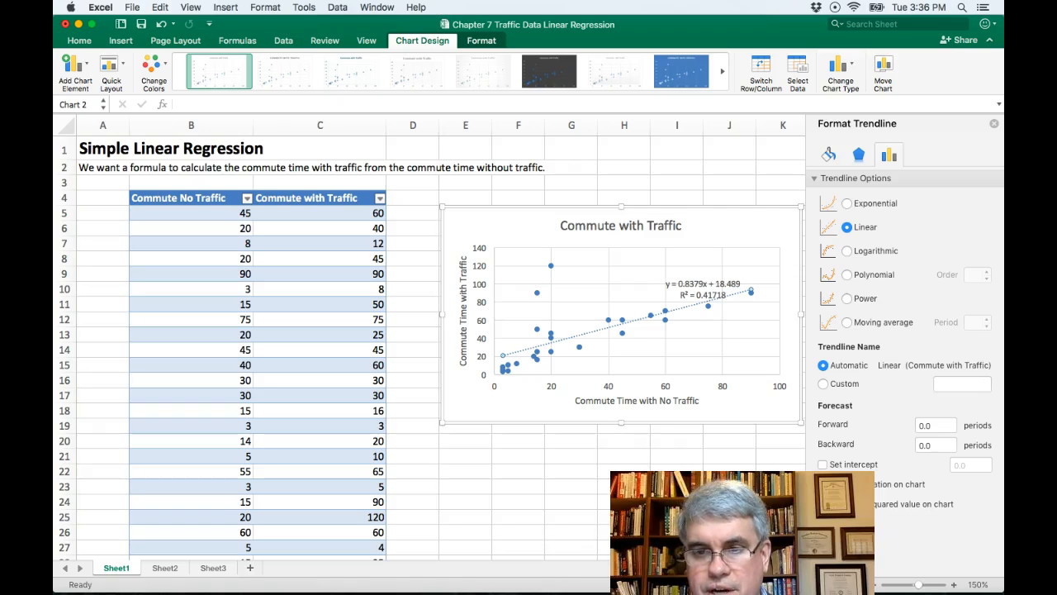
mouse_move(995, 125)
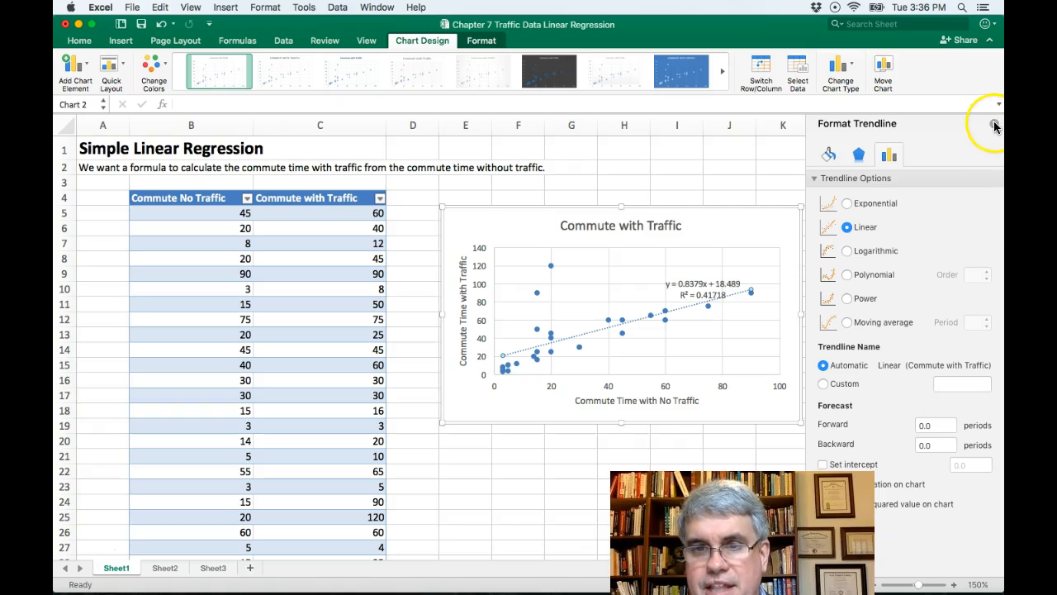
Close the Format Trendline pane, leaving the equation and R² label above the trendline
left_click(994, 124)
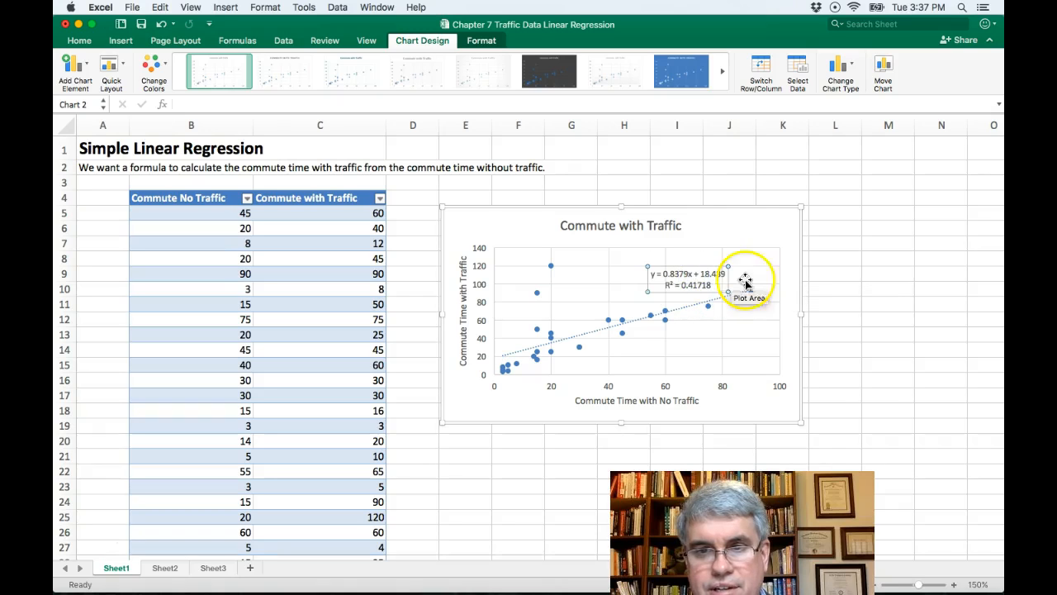
mouse_move(770, 307)
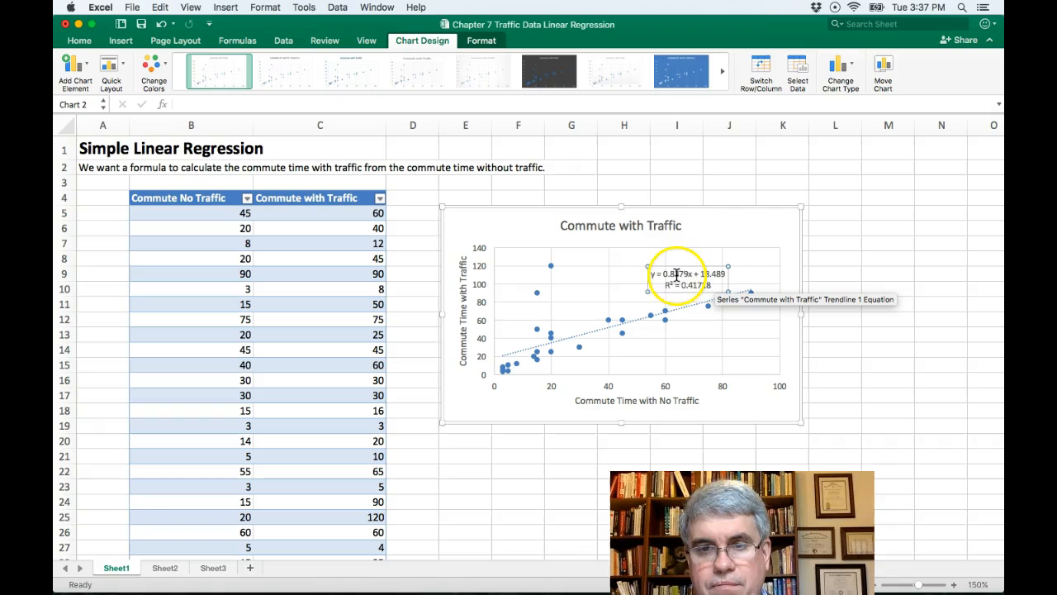
mouse_move(904, 262)
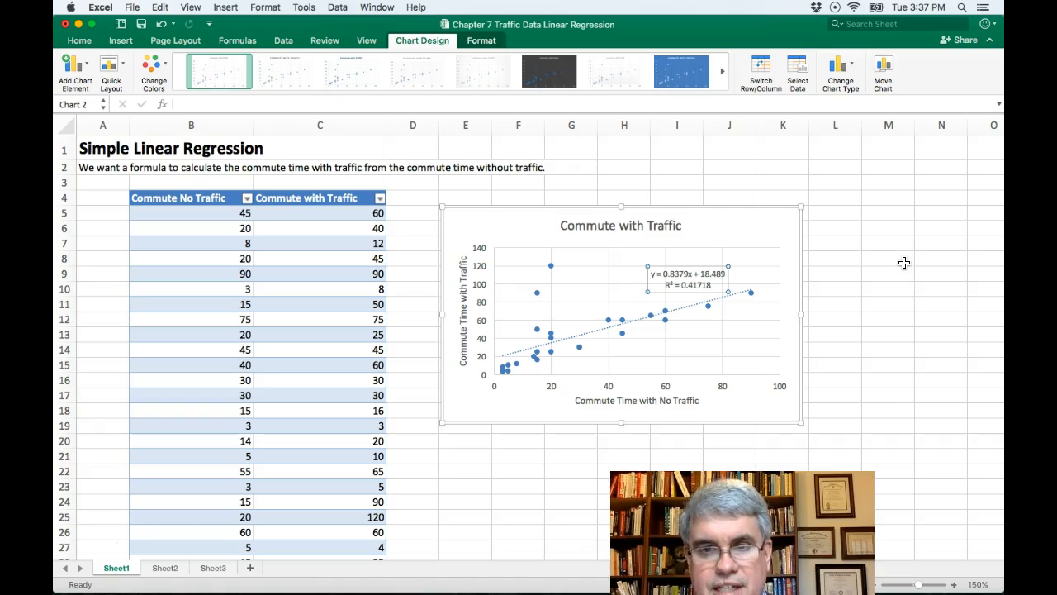
mouse_move(552, 380)
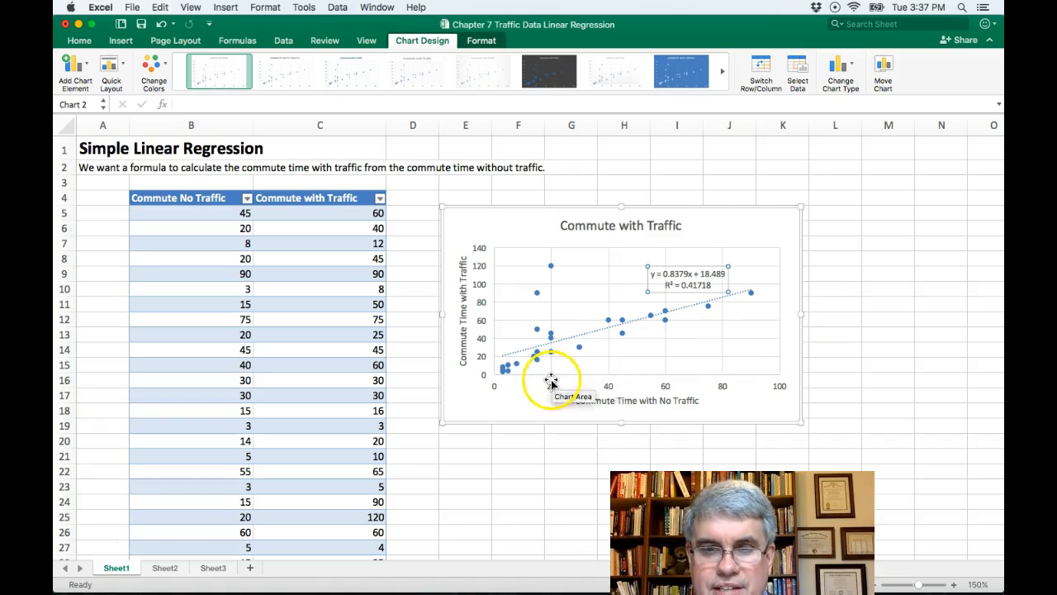
mouse_move(607, 351)
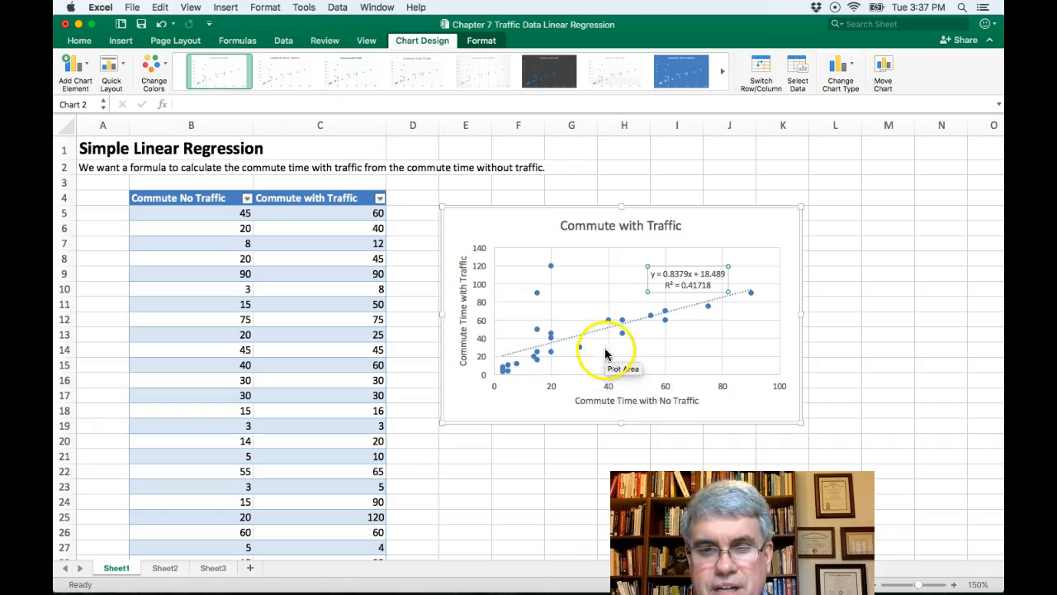
mouse_move(568, 266)
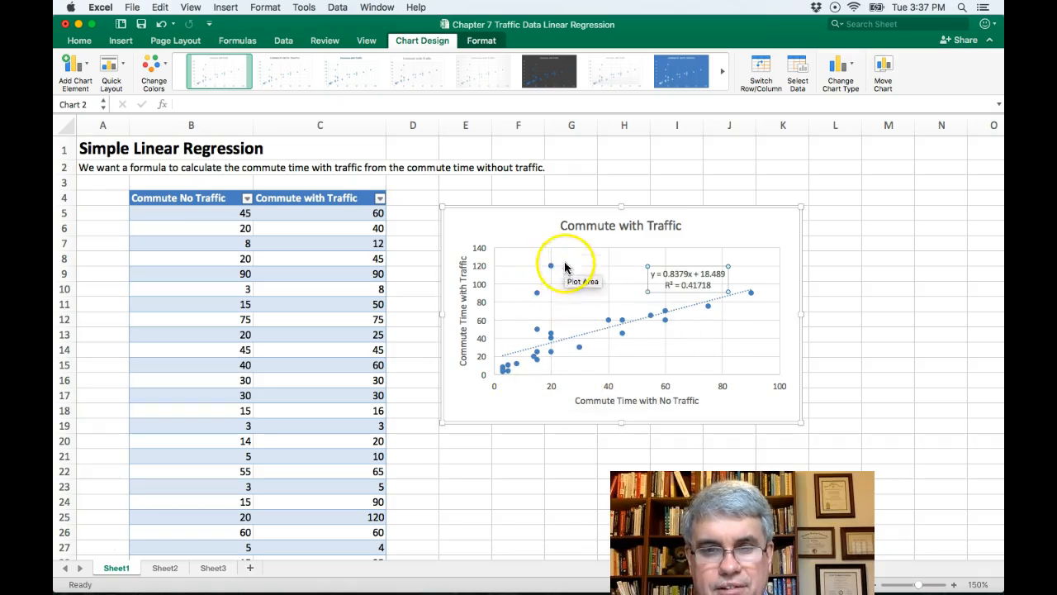
mouse_move(559, 344)
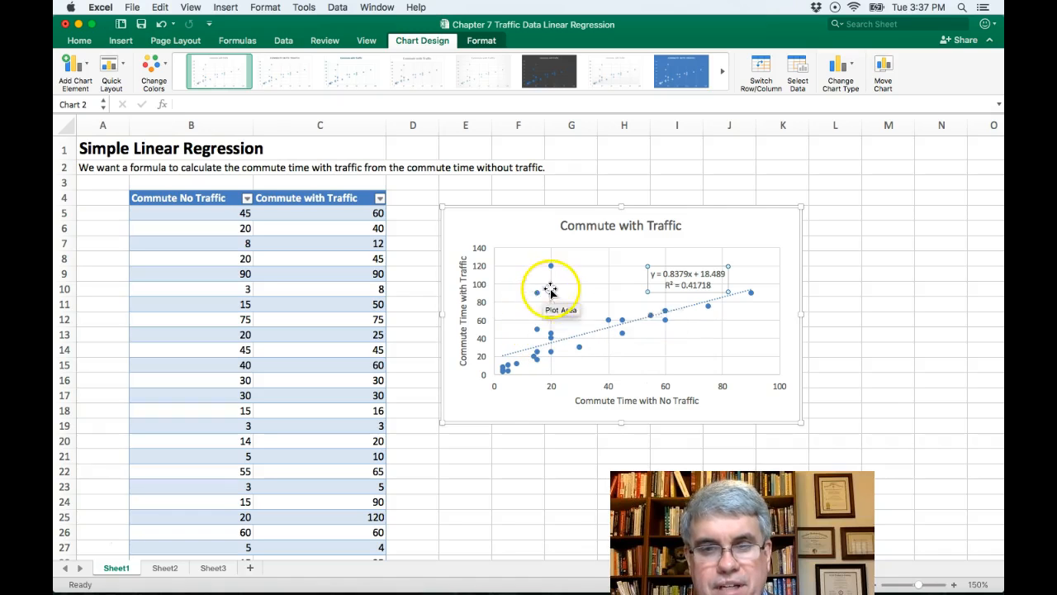
mouse_move(549, 326)
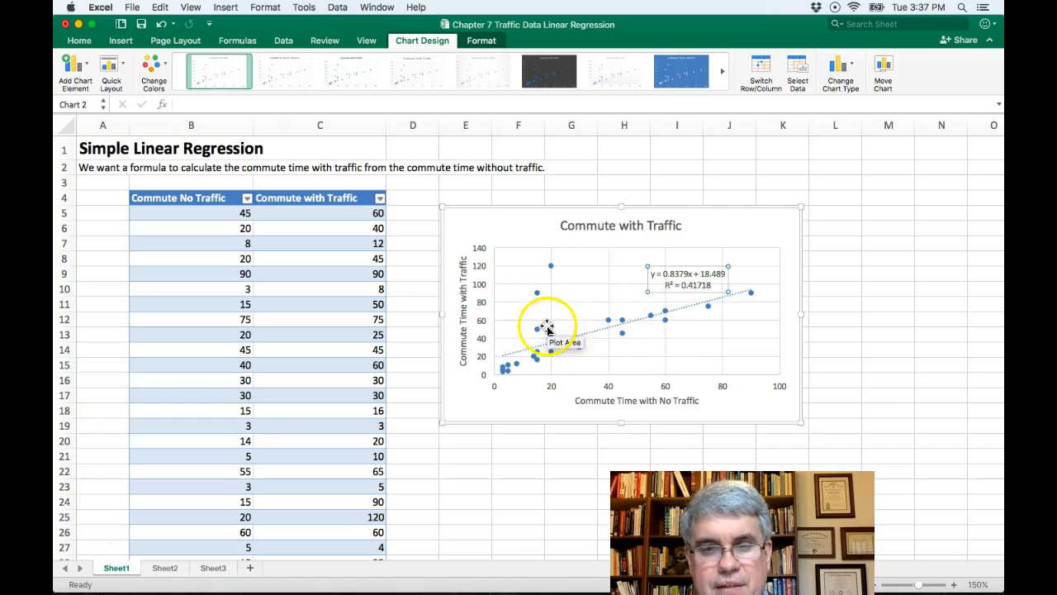
mouse_move(583, 272)
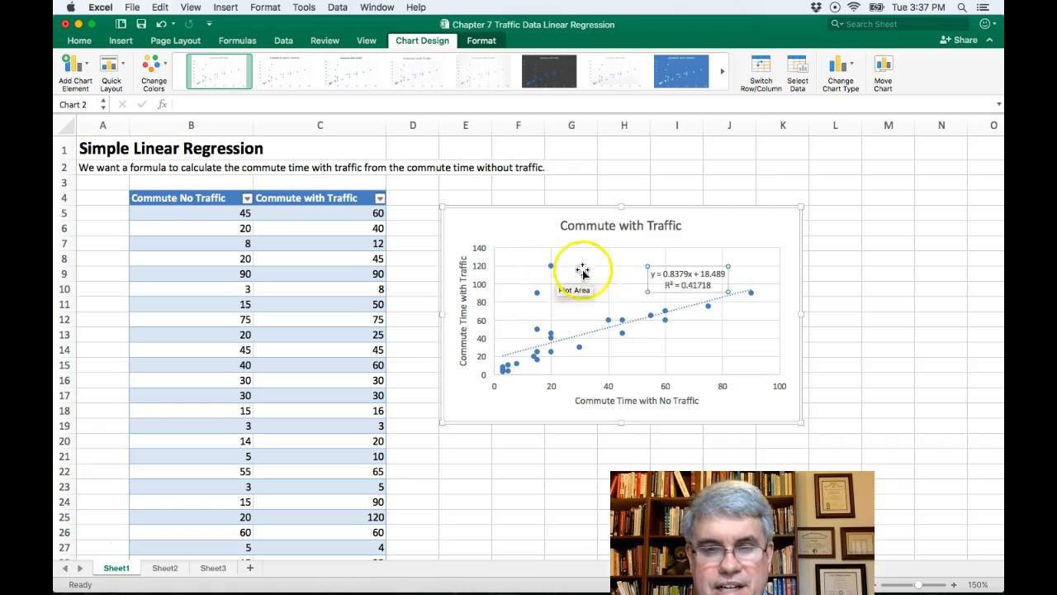
mouse_move(925, 306)
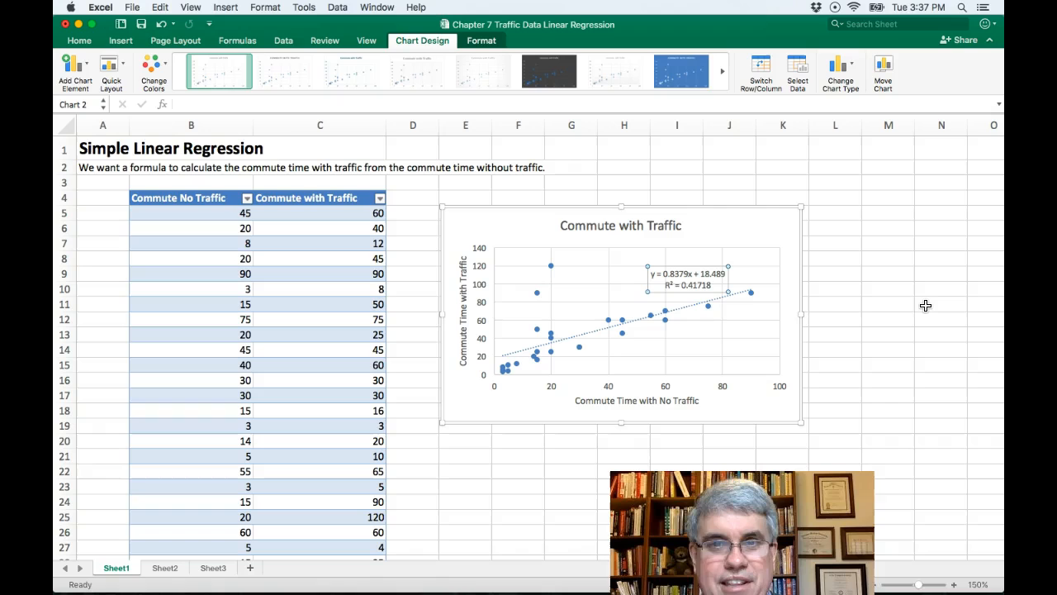
mouse_move(886, 313)
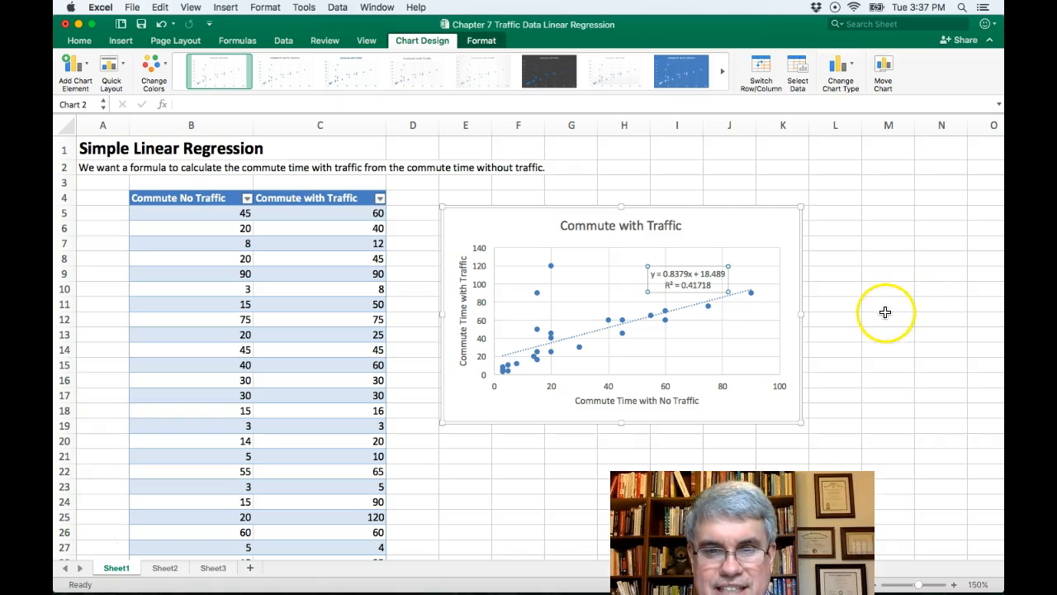
mouse_move(888, 315)
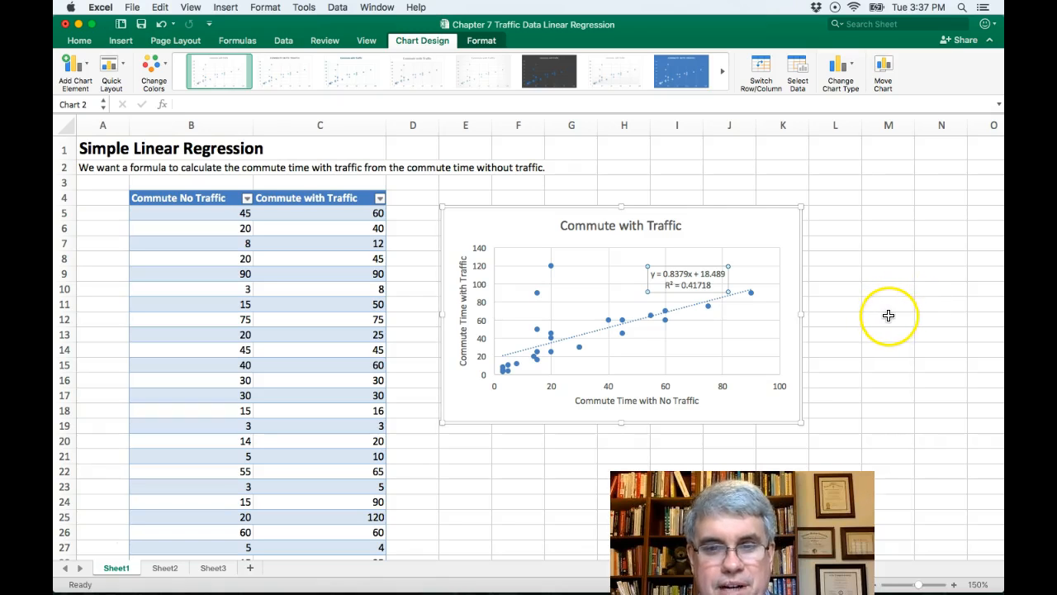